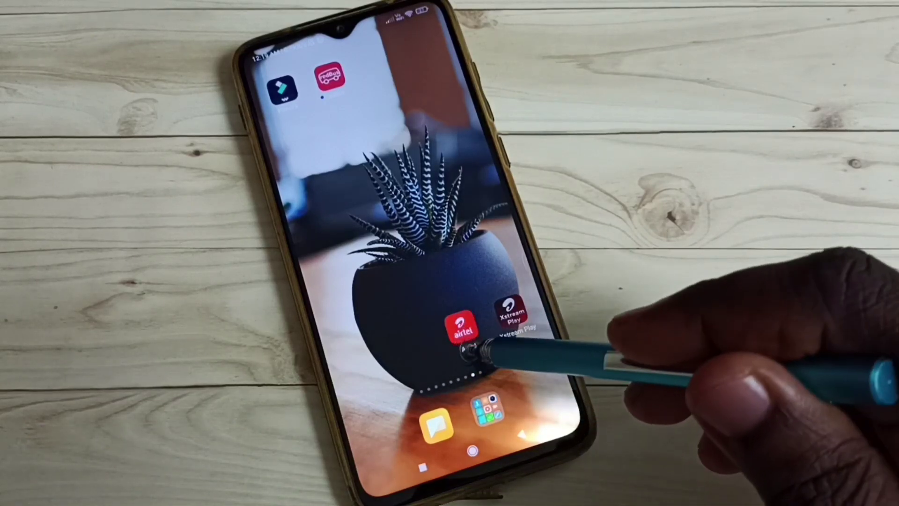
Step: Launch the Airtel app from the home screen to reach its shop page
left_click(465, 326)
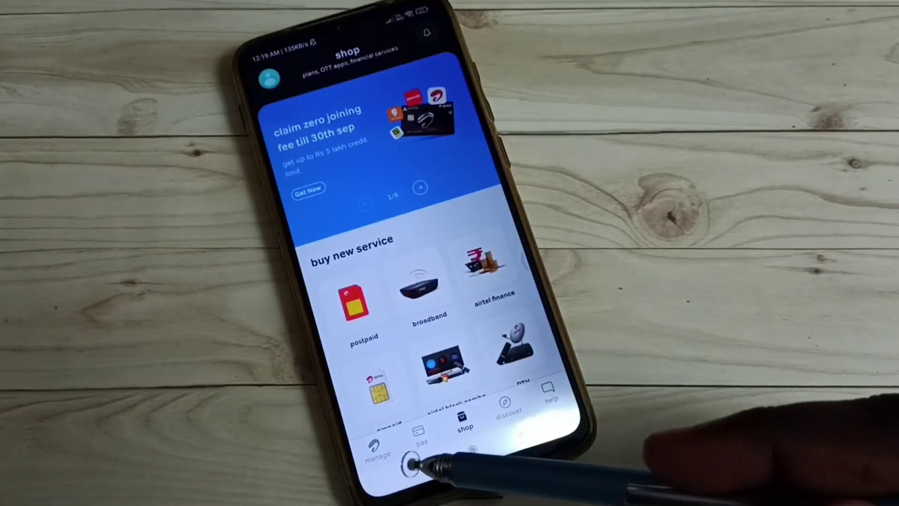
Step: Go to Manage and then My Wi-Fi so router details start loading
left_click(375, 451)
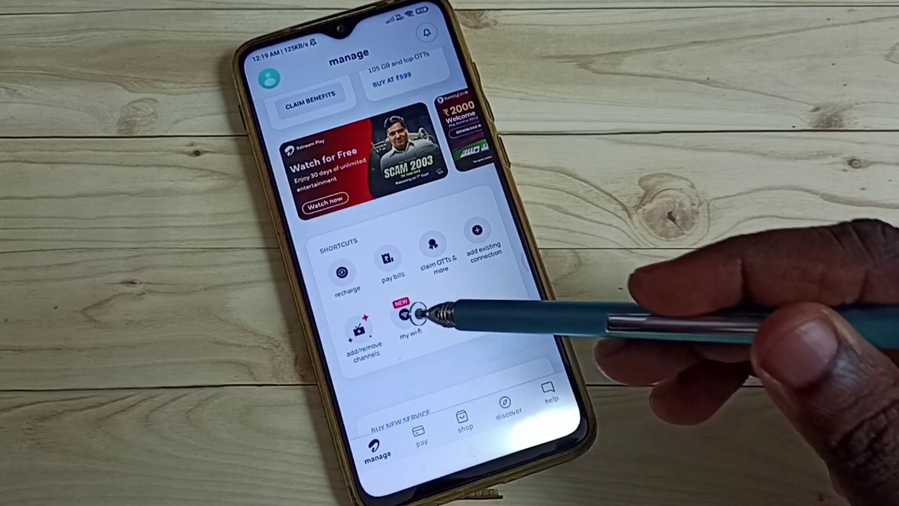
left_click(405, 317)
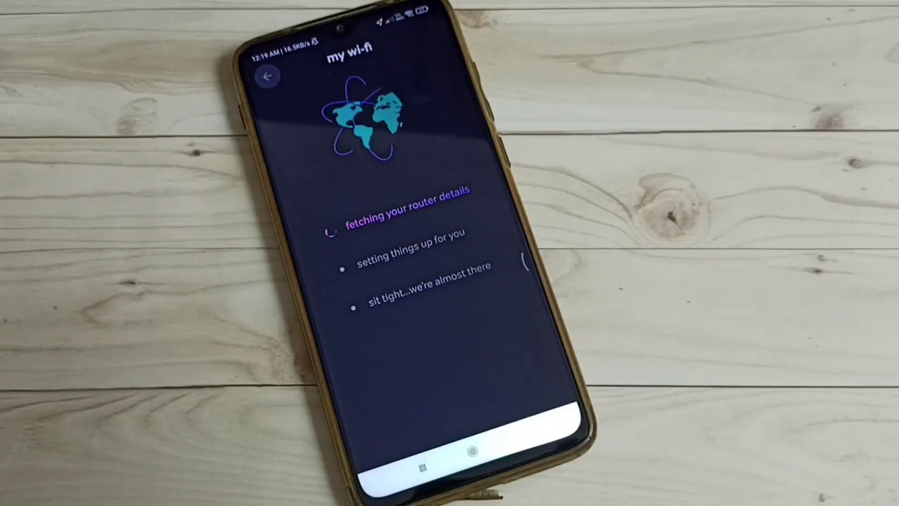